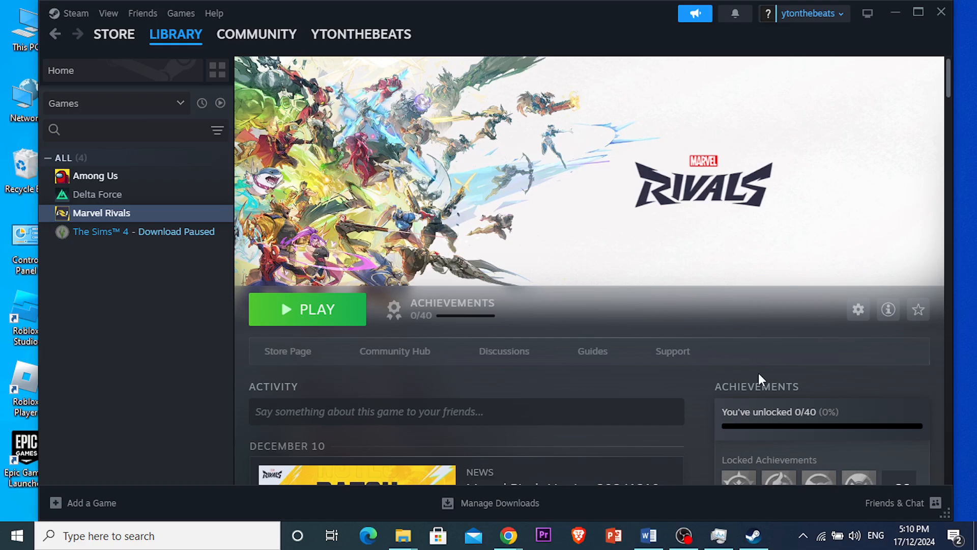
pyautogui.moveTo(602, 294)
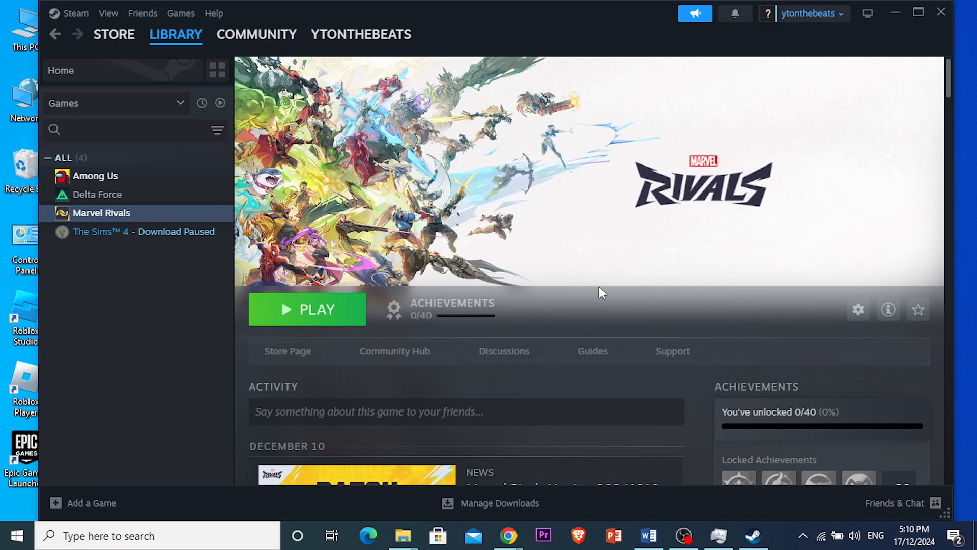
pyautogui.moveTo(471, 387)
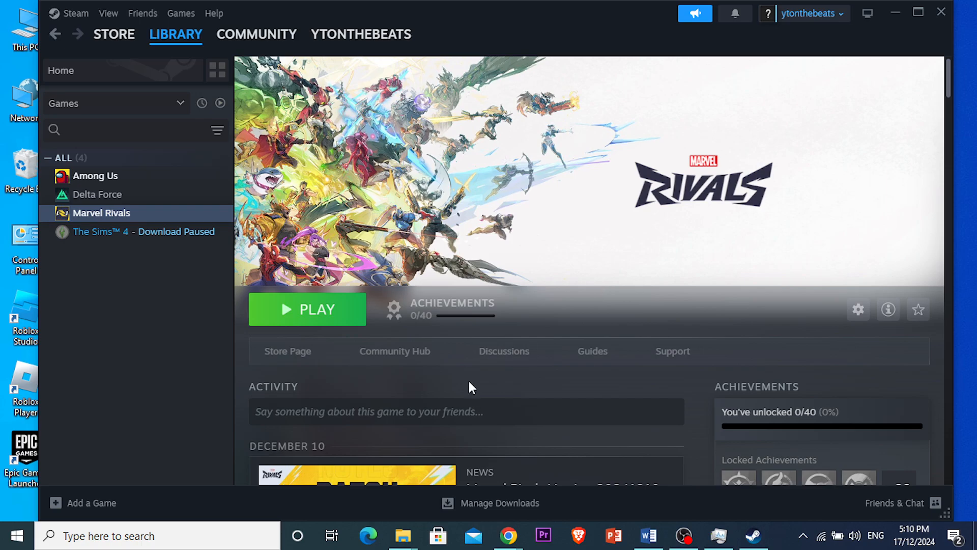
pyautogui.moveTo(508, 443)
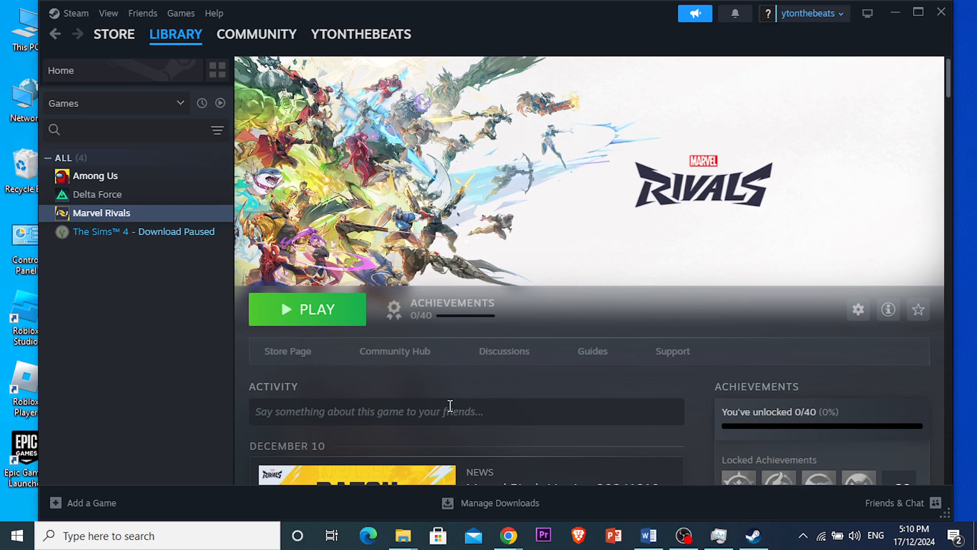
pyautogui.moveTo(457, 344)
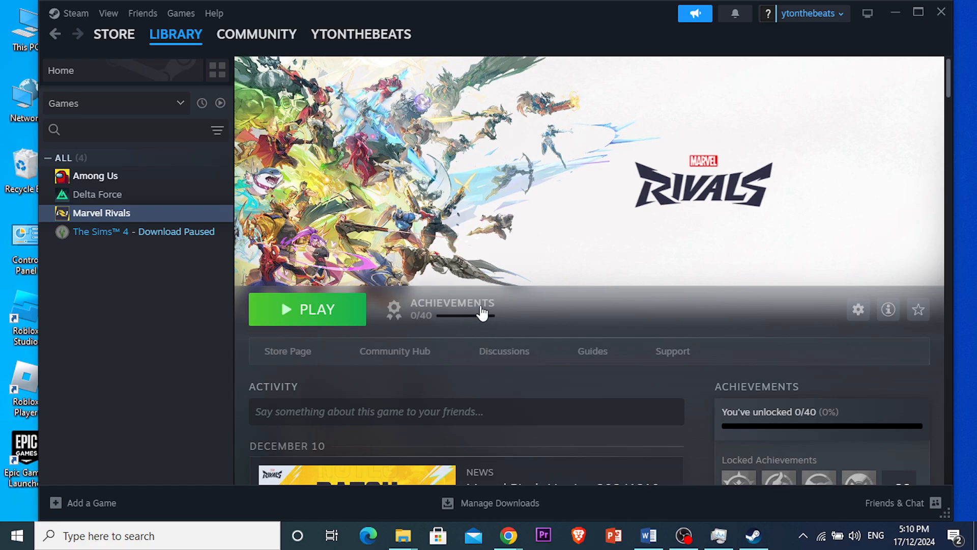
pyautogui.moveTo(927, 31)
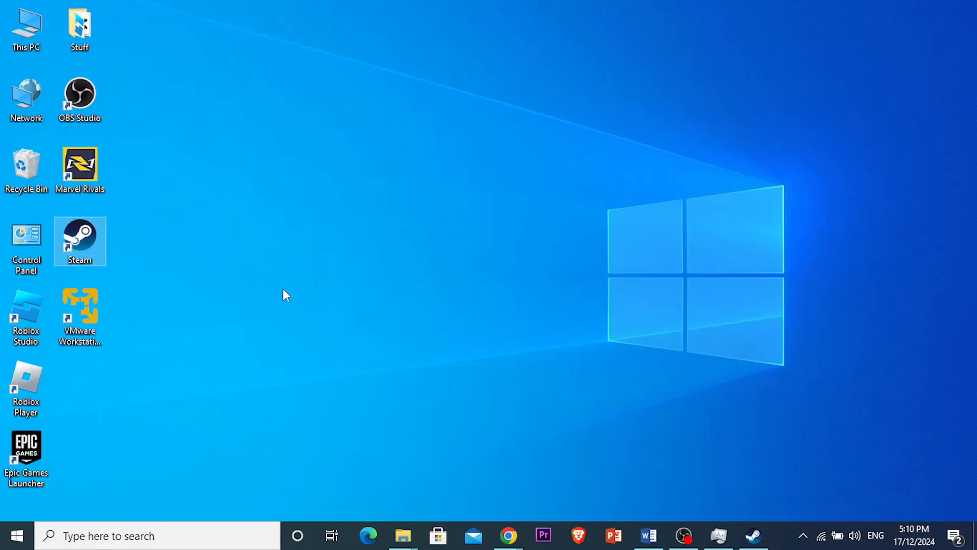
# End the Steam task in Task Manager and dismiss Task Manager.
pyautogui.rightClick(12, 535)
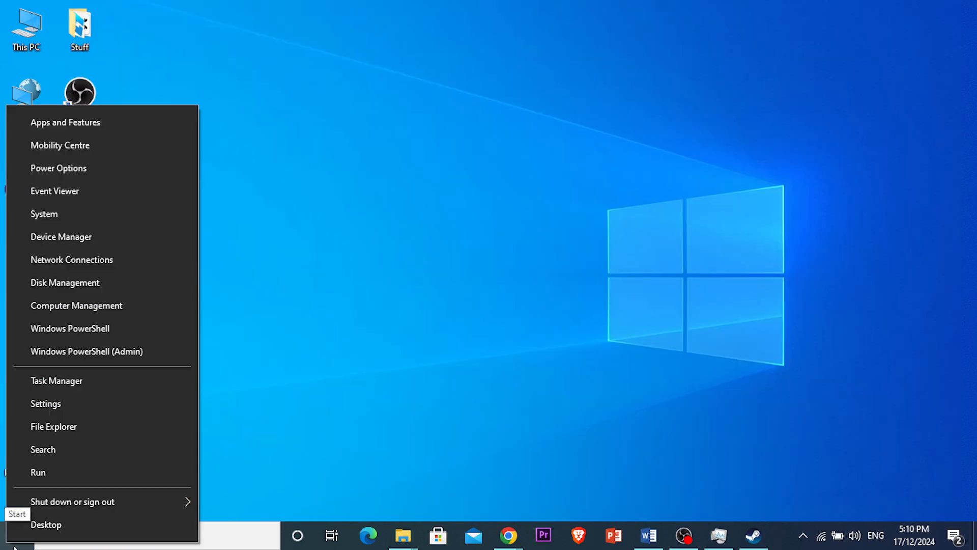
pyautogui.moveTo(59, 384)
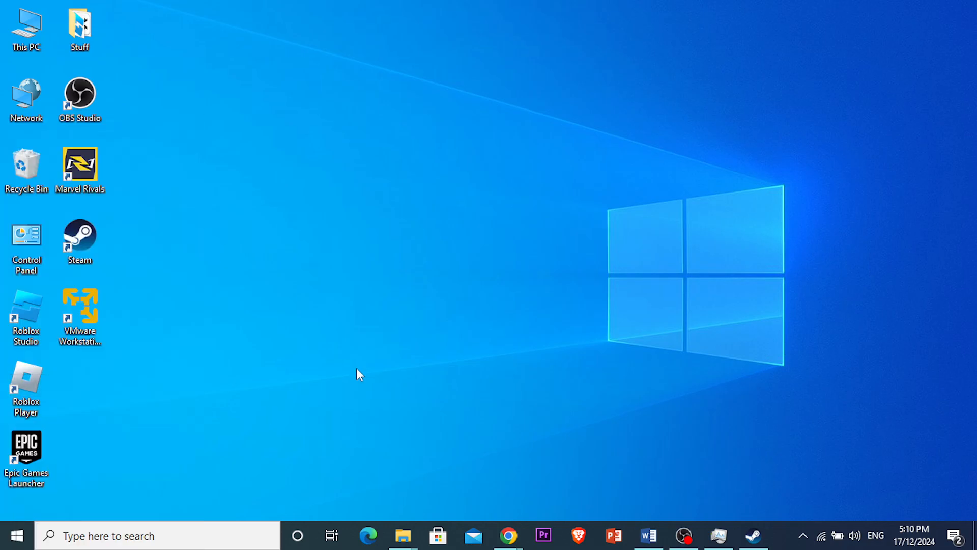
pyautogui.moveTo(367, 327)
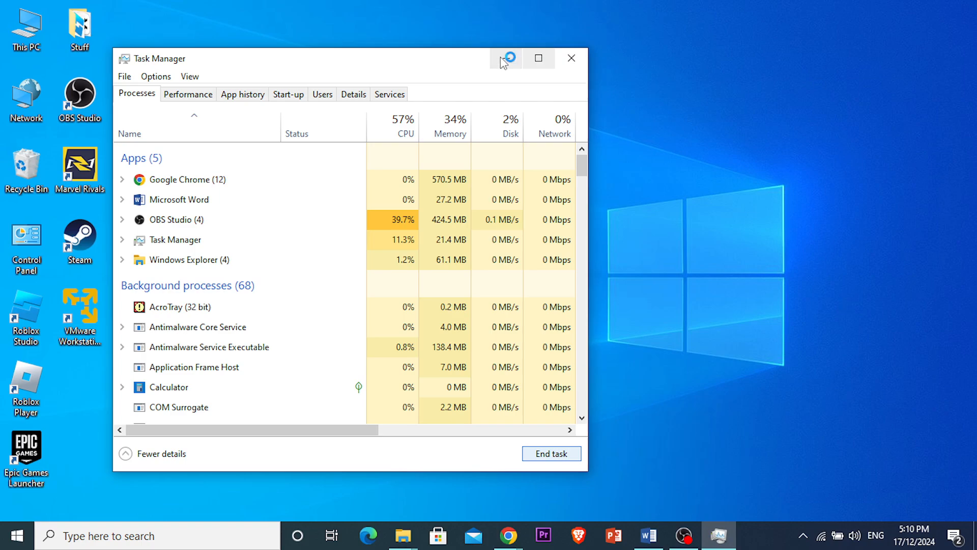
pyautogui.click(569, 58)
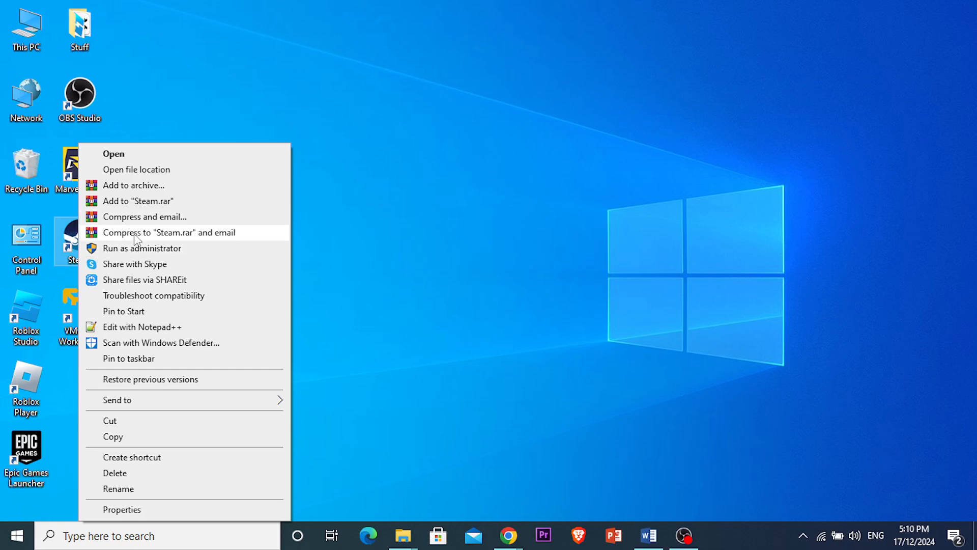
# Relaunch Steam from its desktop shortcut with administrator rights.
pyautogui.click(113, 153)
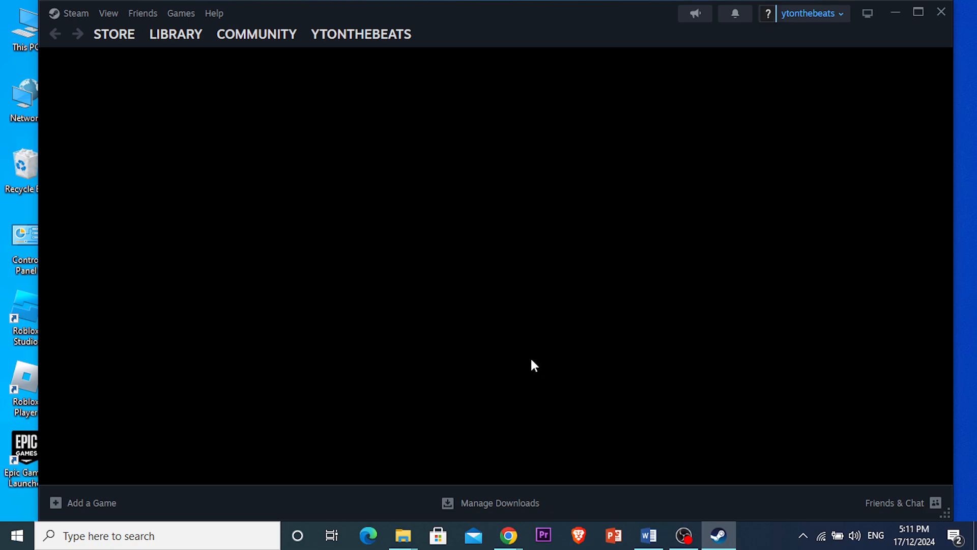
pyautogui.moveTo(531, 377)
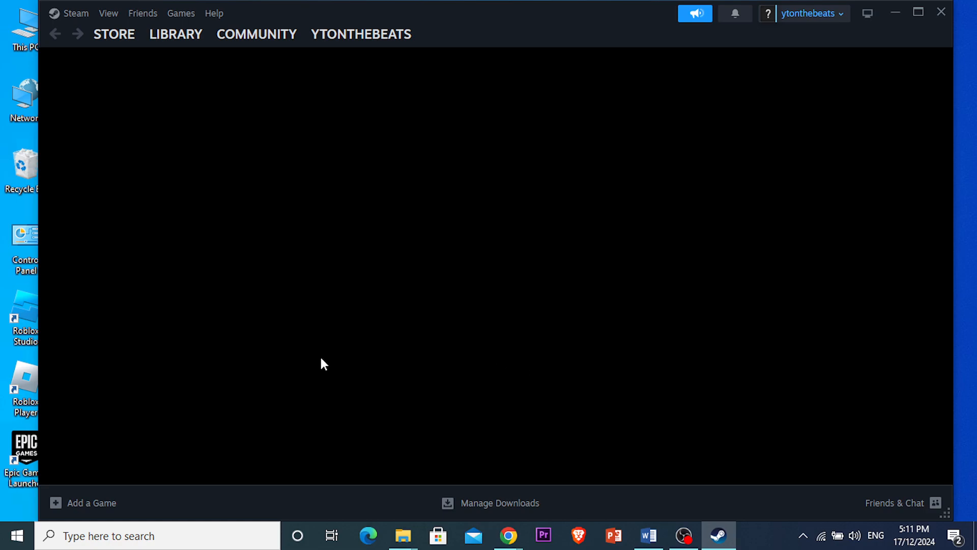
pyautogui.click(113, 34)
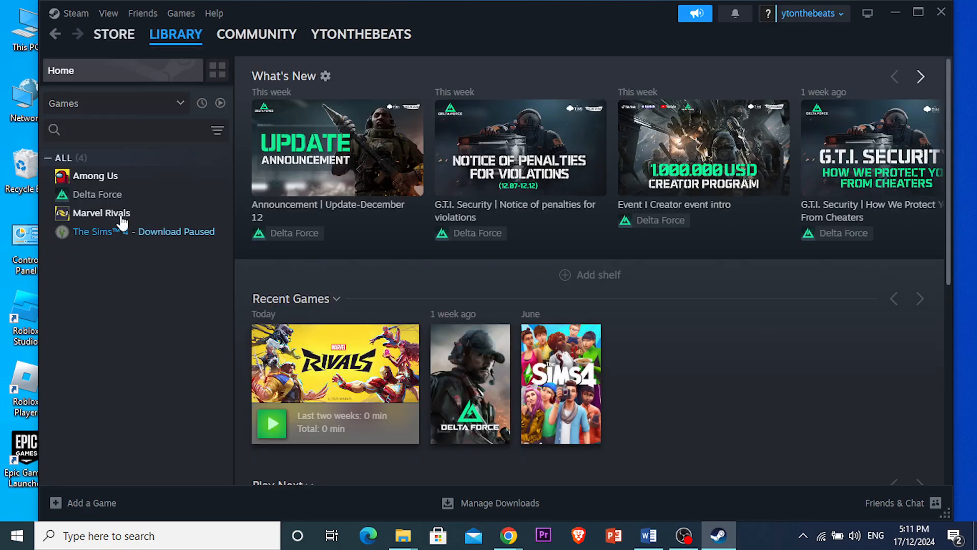
# Open Marvel Rivals' Properties on the Installed Files section to verify game files.
pyautogui.click(101, 213)
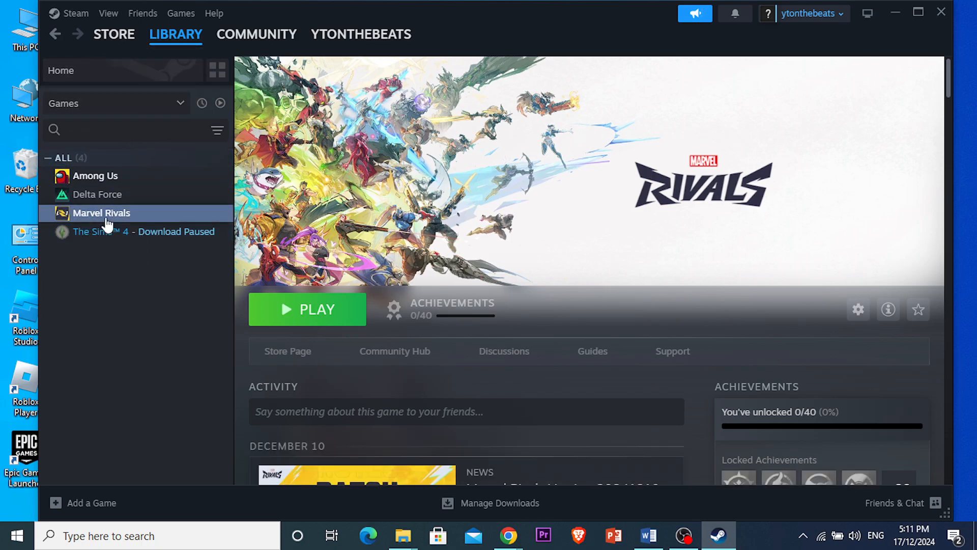
pyautogui.rightClick(101, 213)
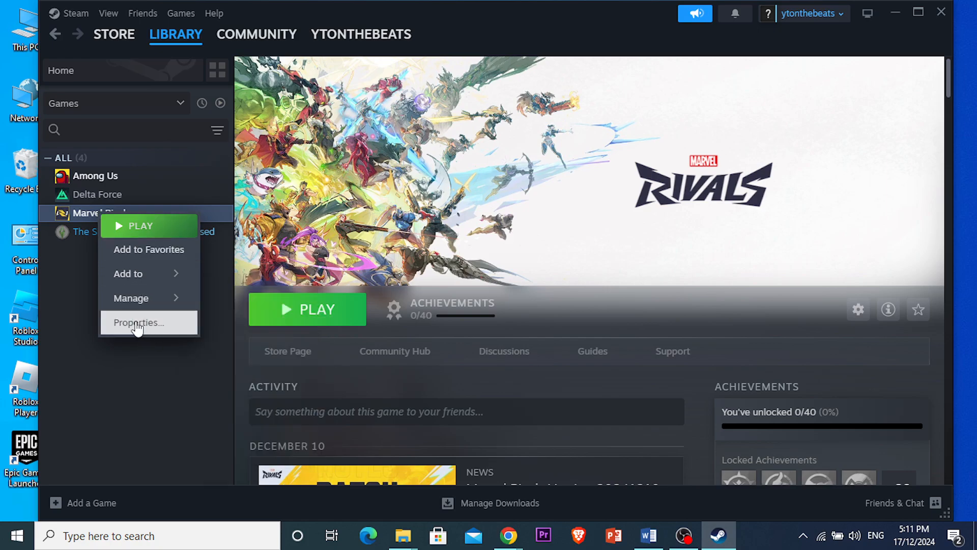
pyautogui.click(139, 322)
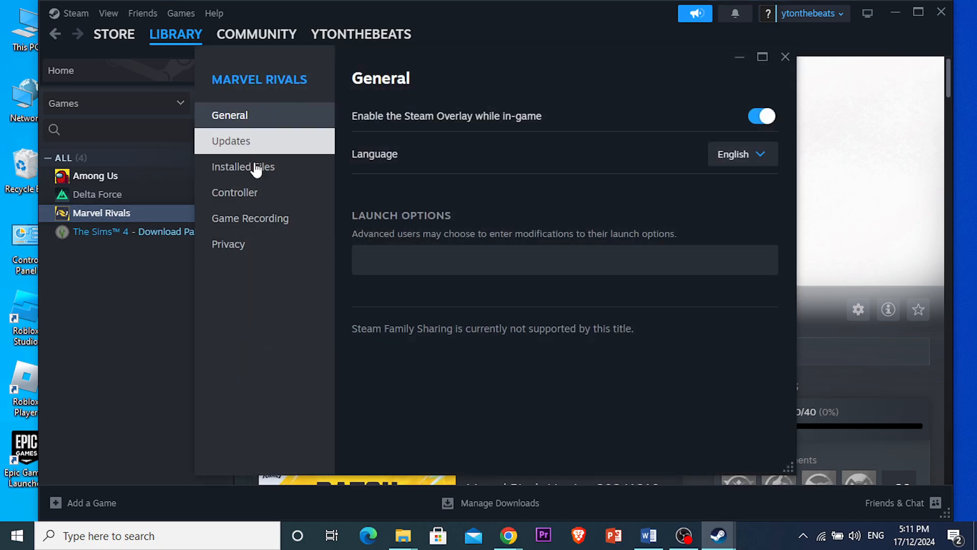
pyautogui.click(242, 166)
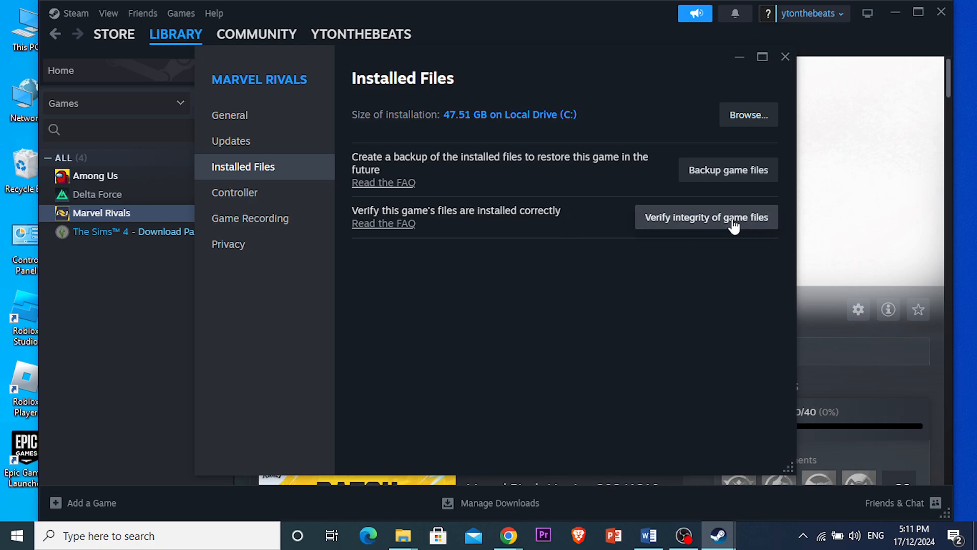
pyautogui.moveTo(646, 288)
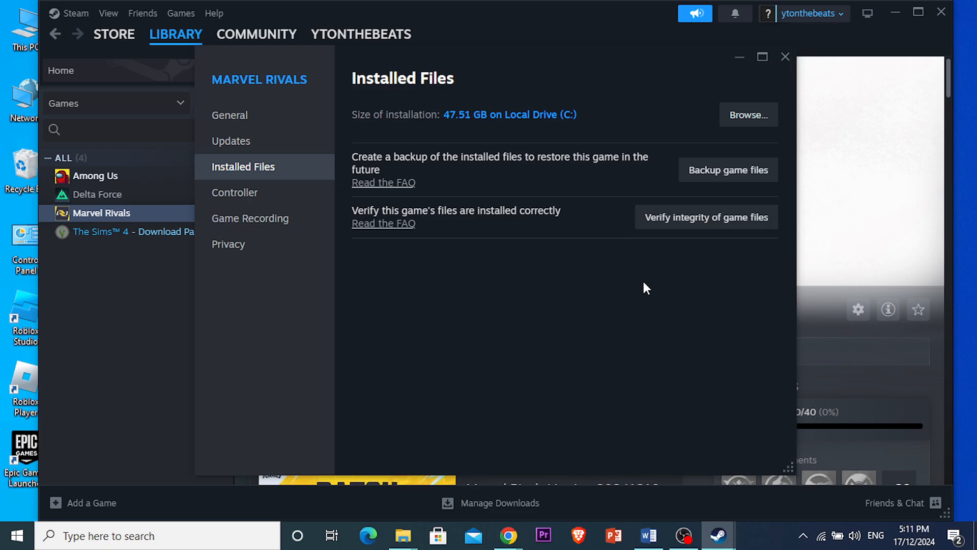
pyautogui.moveTo(703, 235)
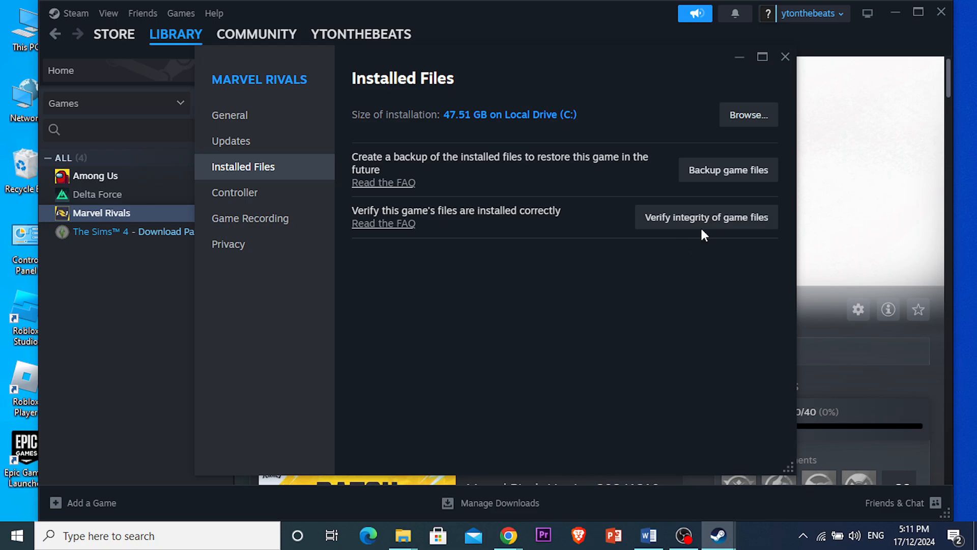
pyautogui.moveTo(709, 259)
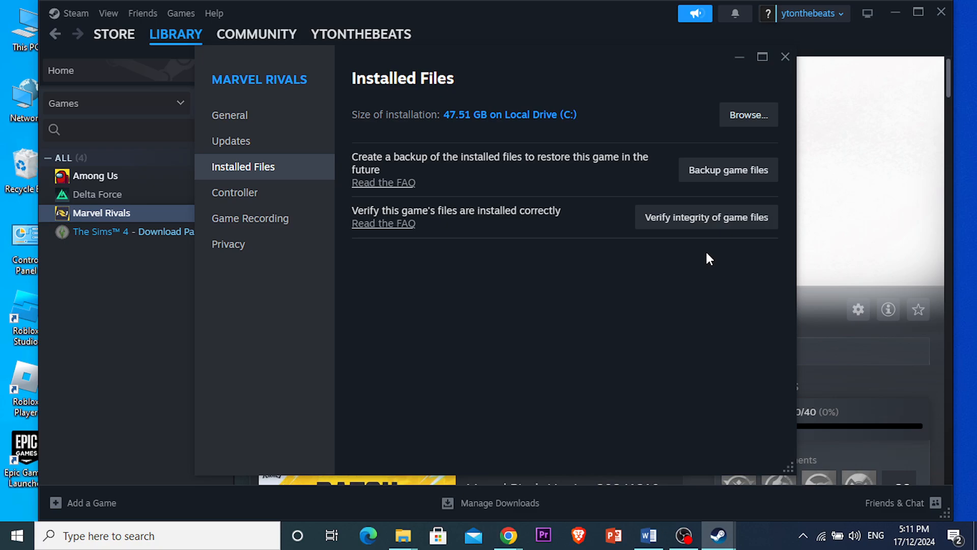
pyautogui.moveTo(704, 193)
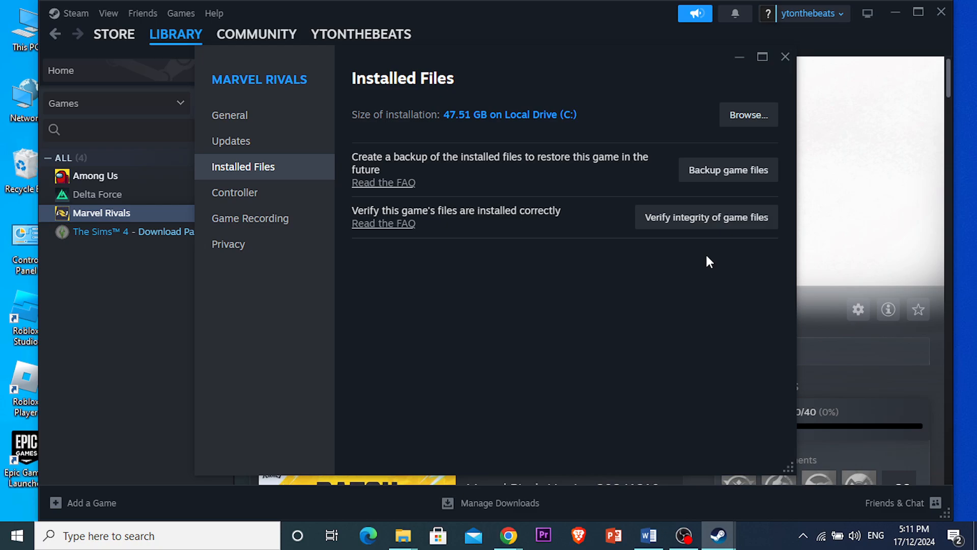
pyautogui.moveTo(664, 293)
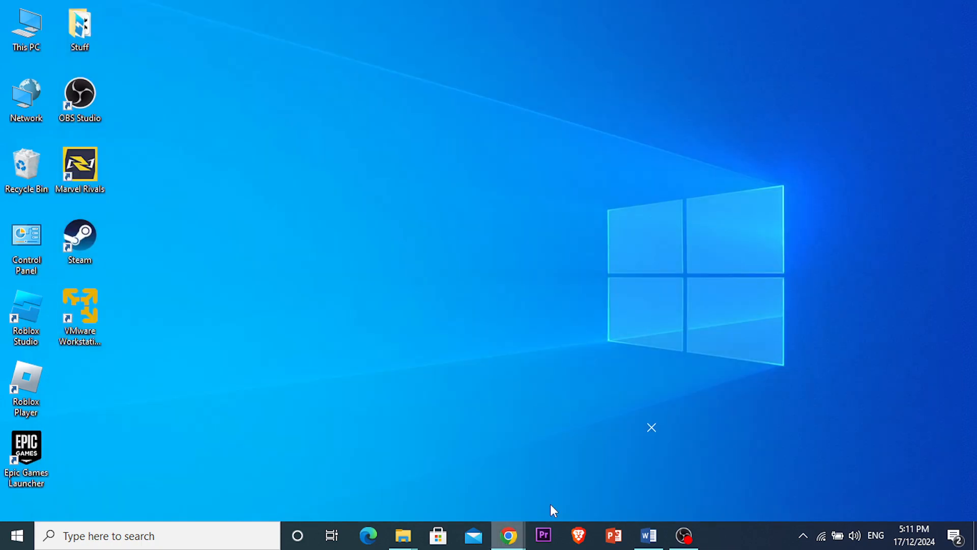
# Bring Chrome to the front on the 'Download VPN | Proton VPN' tab.
pyautogui.click(509, 535)
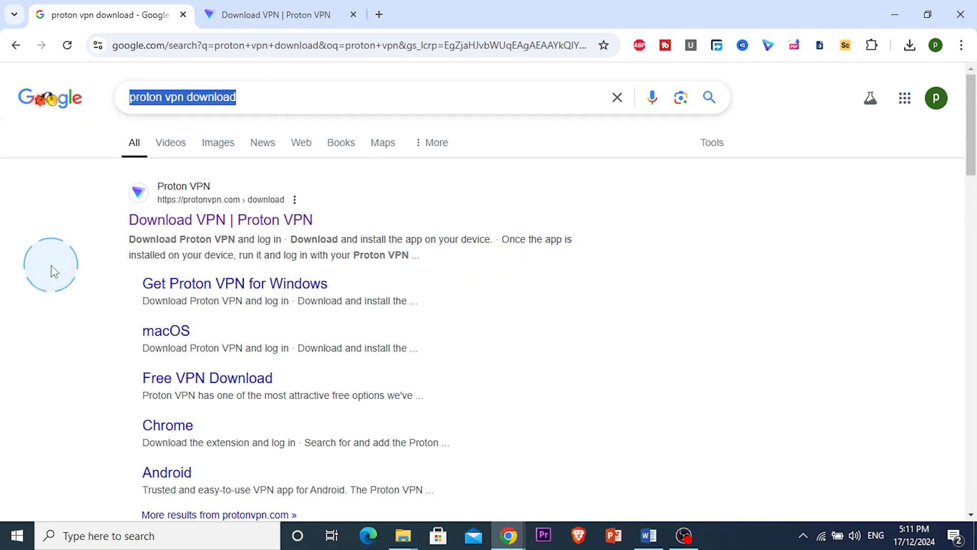
pyautogui.click(281, 14)
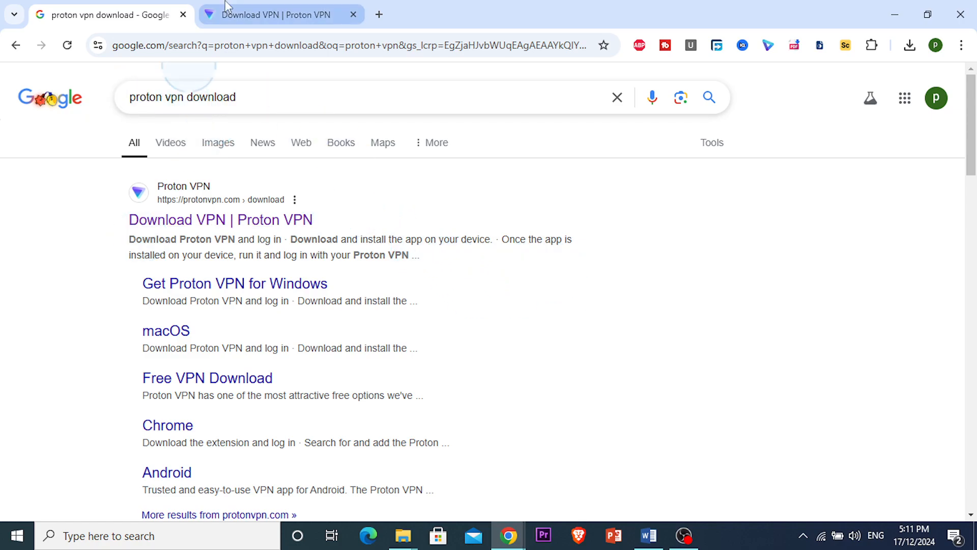
pyautogui.click(281, 14)
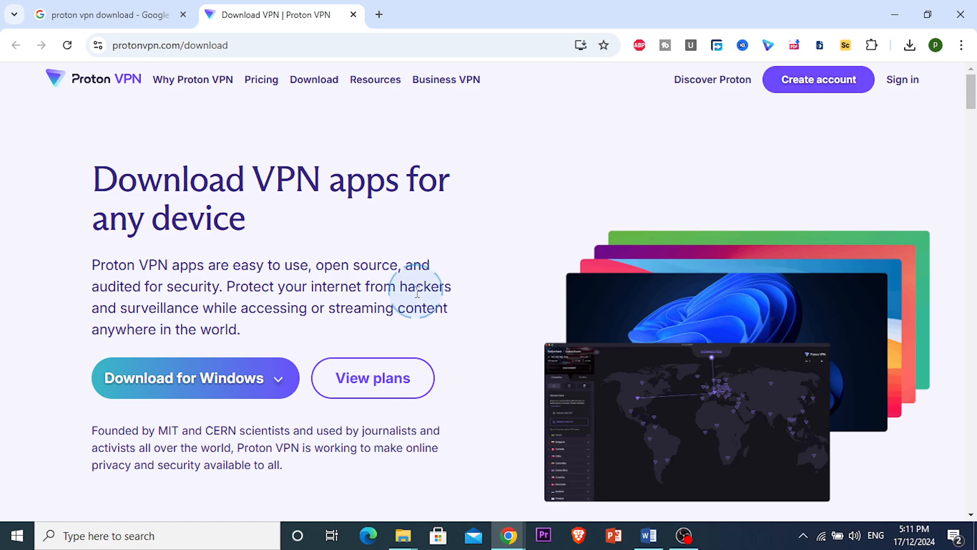